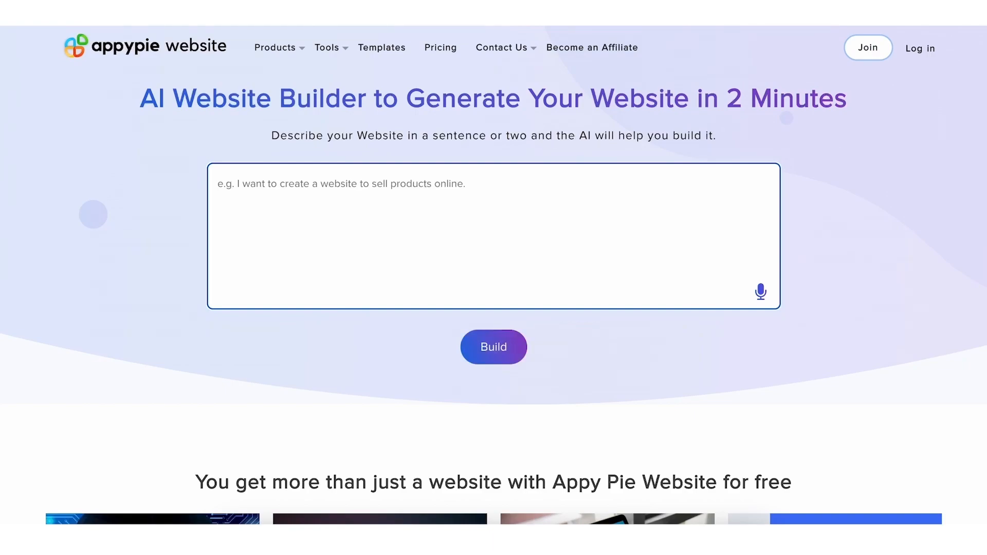
- Enter the prompt 'I want to create a website for Online Shoe Store.' as the site description
{"action": "type", "text": "I want to create a website for"}
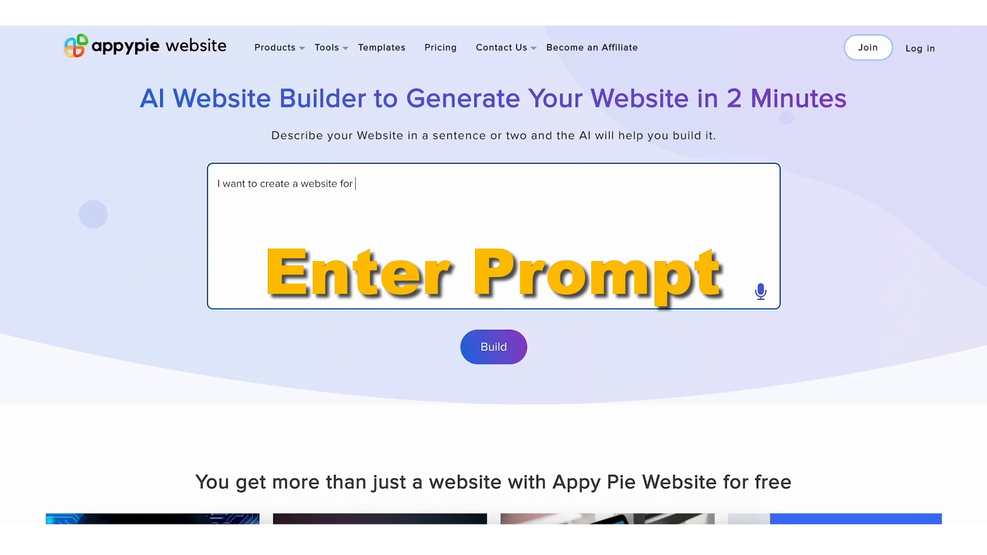
{"action": "type", "text": "Online Shoe"}
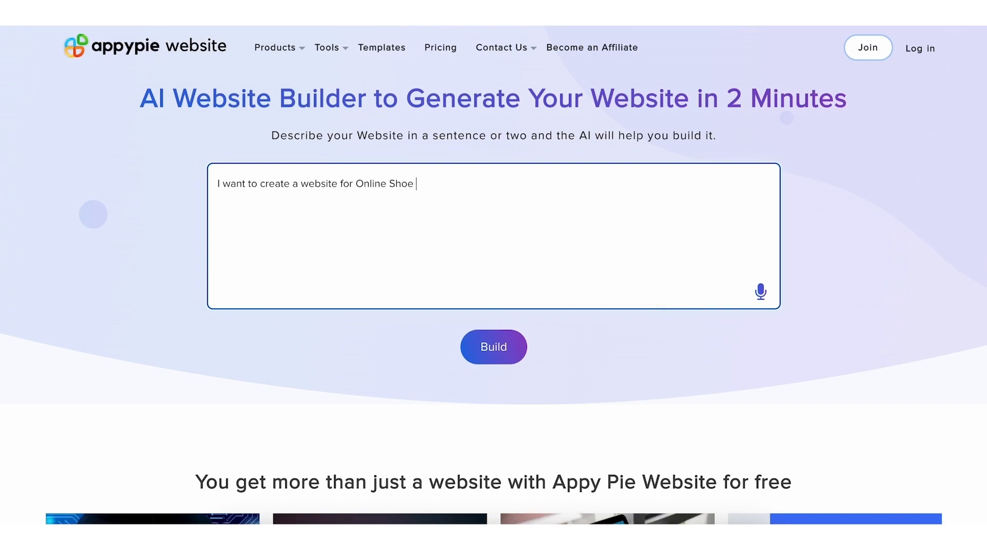
{"action": "type", "text": "Store."}
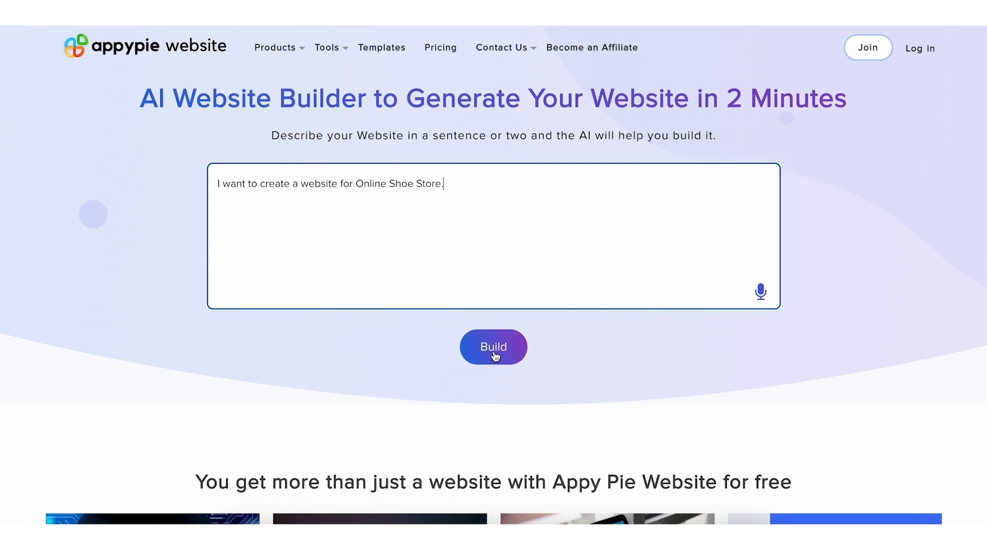
- Build the site from the description and log in with the existing account instead of signing up
{"action": "left_click", "coordinate": [494, 346]}
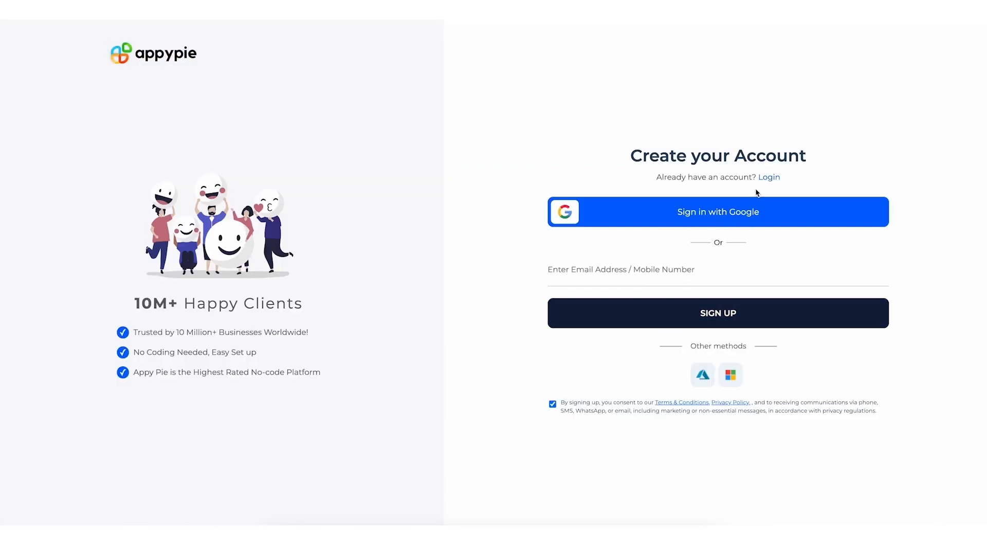
{"action": "left_click", "coordinate": [769, 177]}
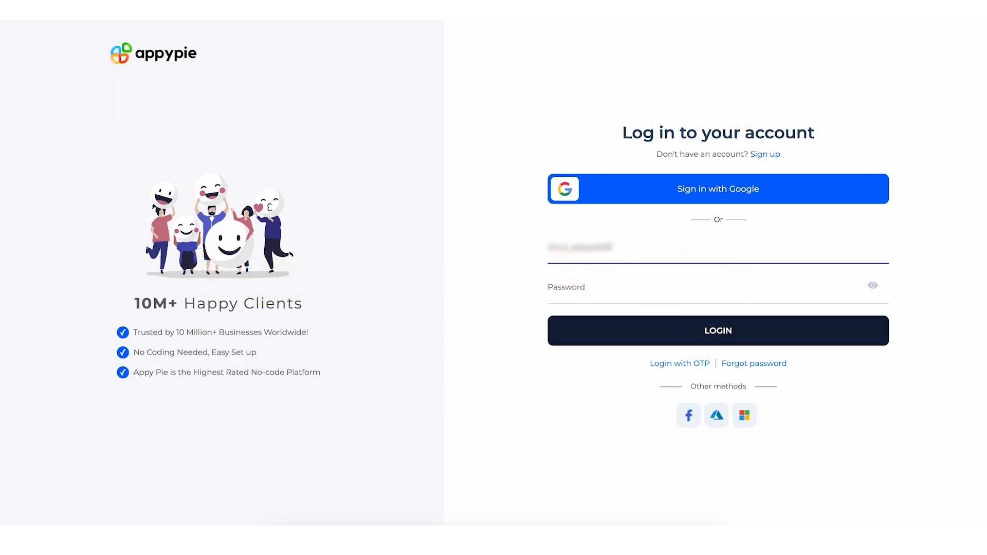
{"action": "left_click", "coordinate": [718, 330]}
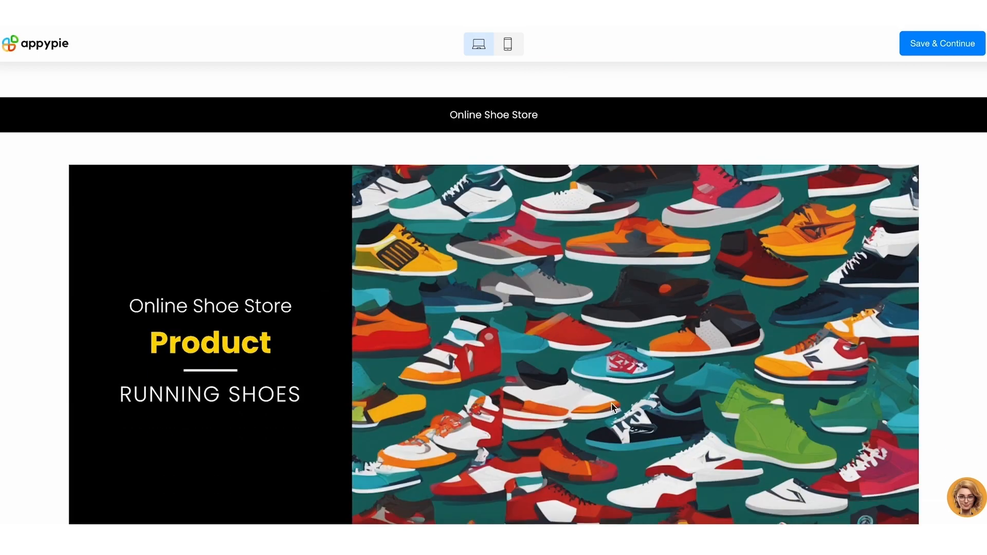
- Scroll through the generated shoe store preview before continuing to the features editor
{"action": "scroll", "scroll_direction": "down", "scroll_amount": 3}
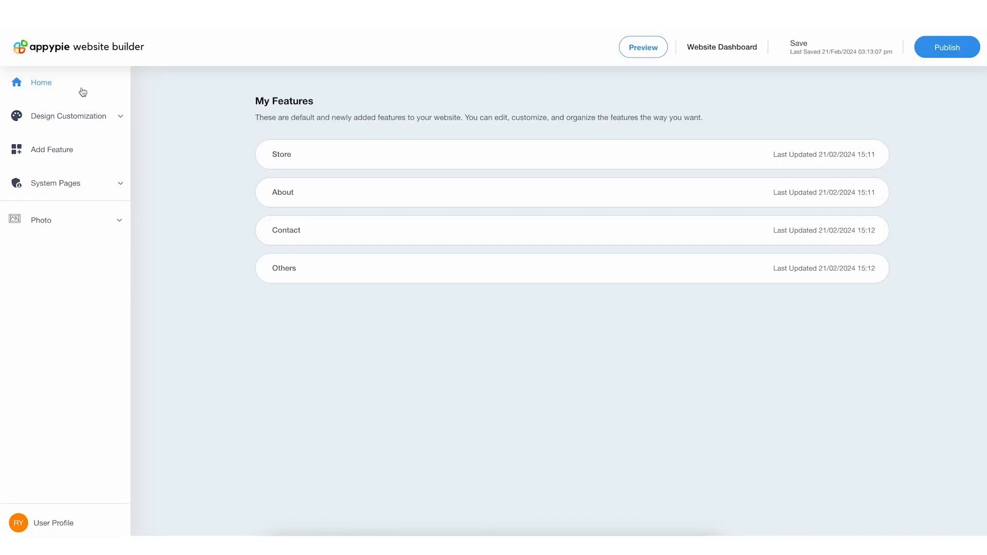
- Browse further layout options and the colour theme and font settings under Design Customization
{"action": "left_click", "coordinate": [67, 116]}
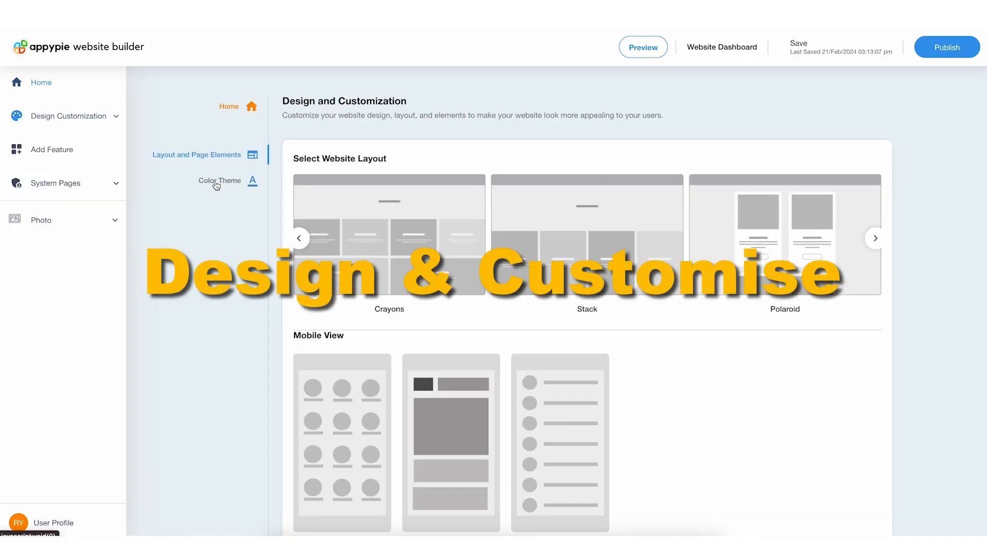
{"action": "left_click", "coordinate": [875, 237]}
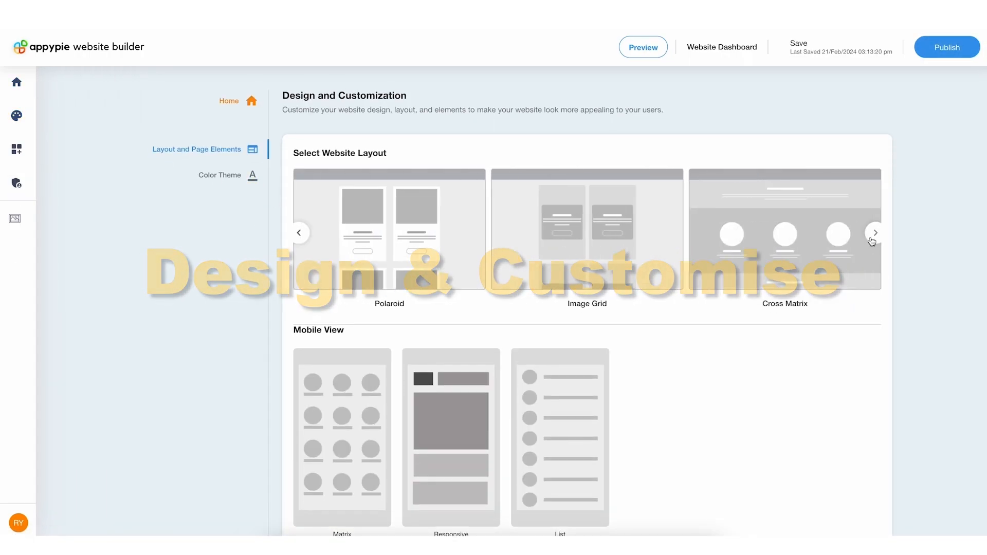
{"action": "scroll", "scroll_direction": "down", "scroll_amount": 3}
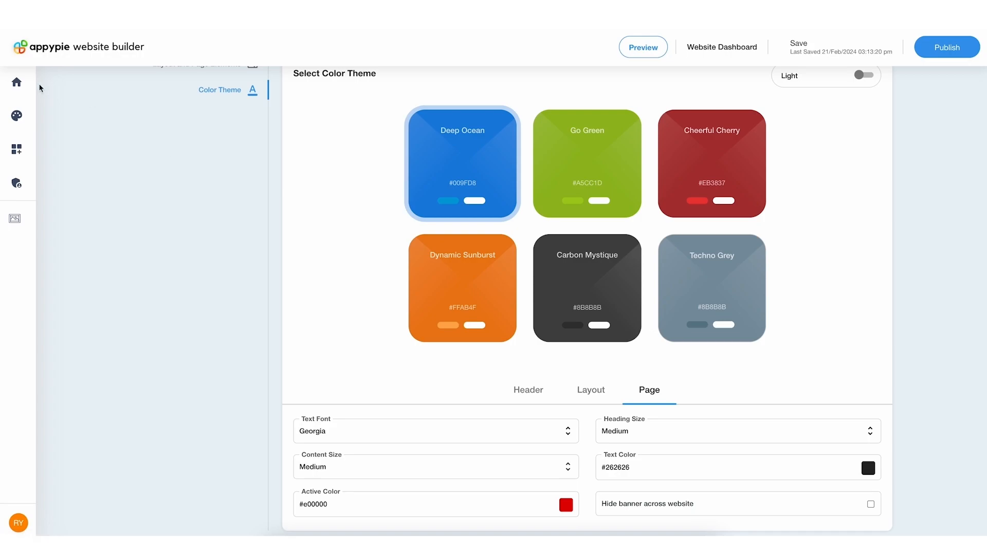
- Preview the finished ShoeWorld site from the Website Dashboard and scroll through its pages
{"action": "left_click", "coordinate": [17, 149]}
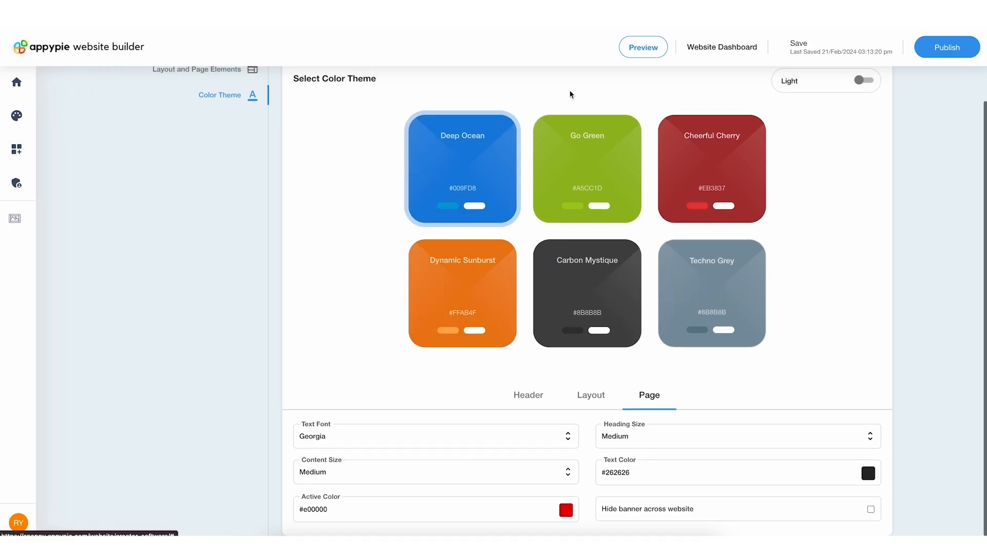
{"action": "mouse_move", "coordinate": [722, 47]}
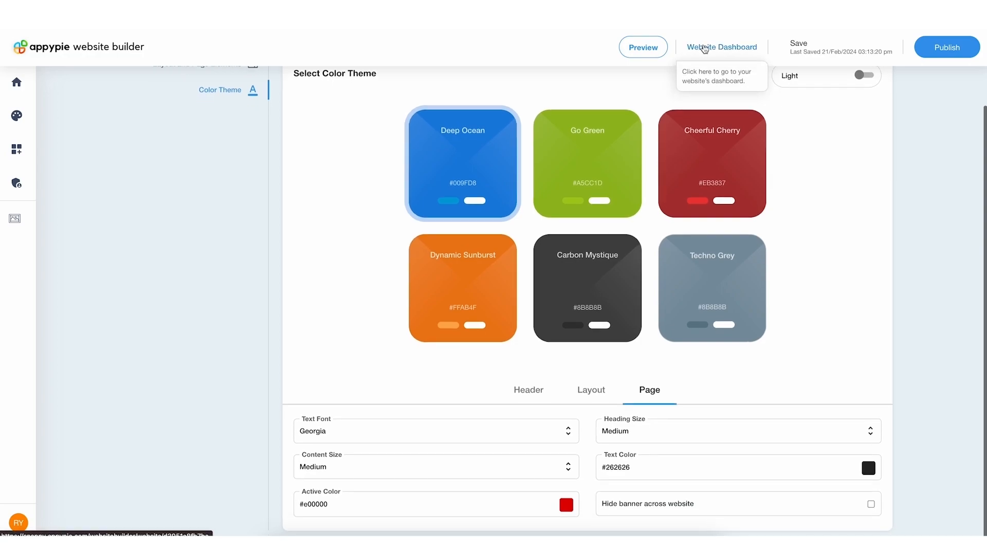
{"action": "left_click", "coordinate": [722, 46]}
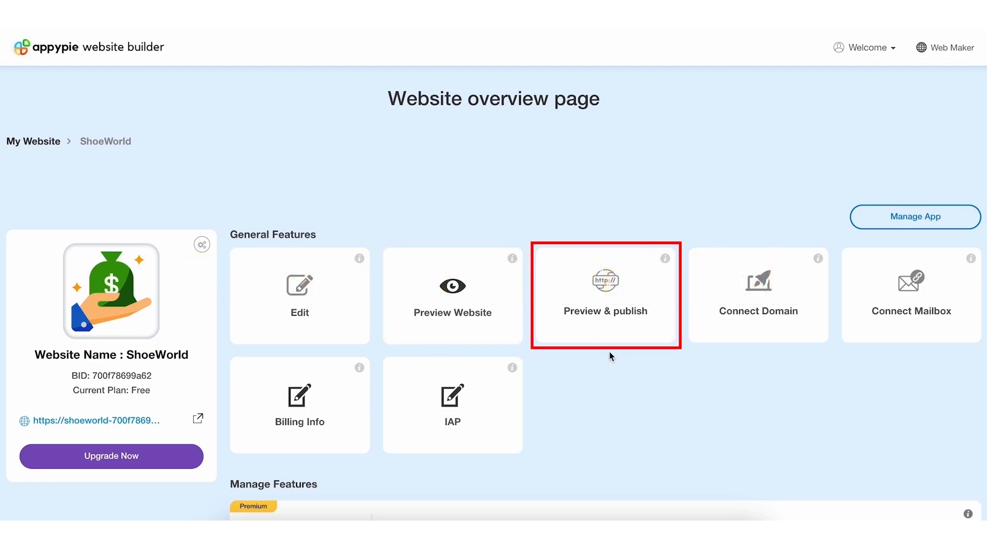
{"action": "scroll", "scroll_direction": "down", "scroll_amount": 3}
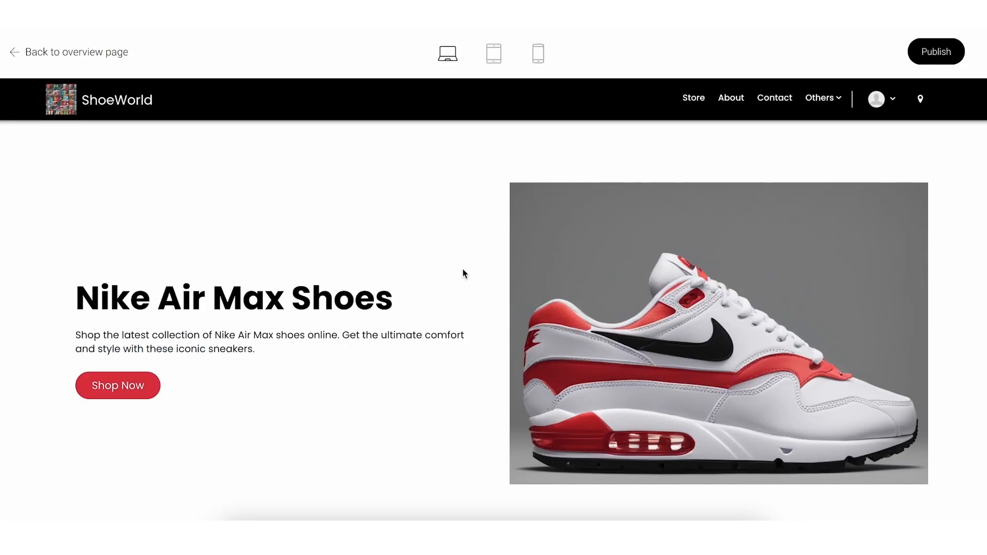
{"action": "scroll", "scroll_direction": "down", "scroll_amount": 3}
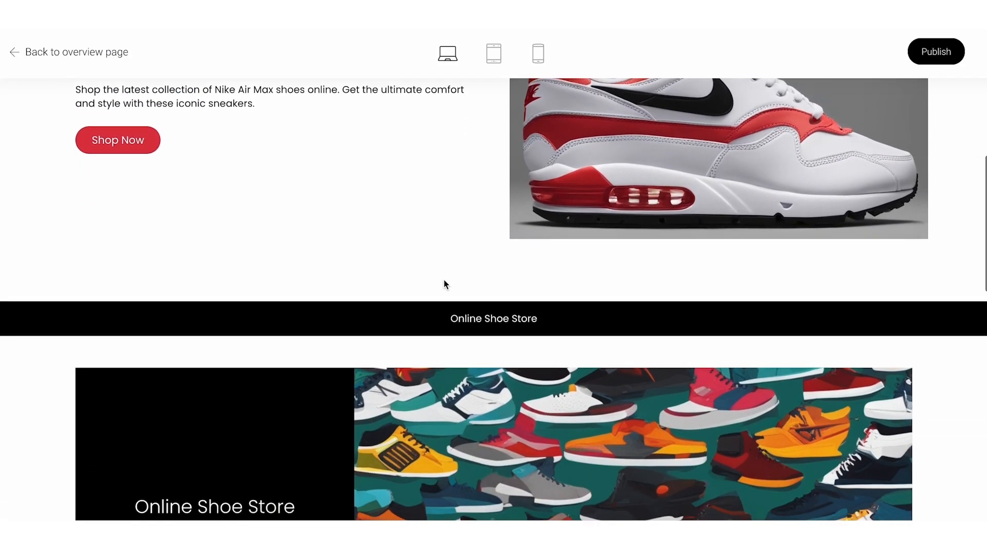
{"action": "scroll", "scroll_direction": "down", "scroll_amount": 3}
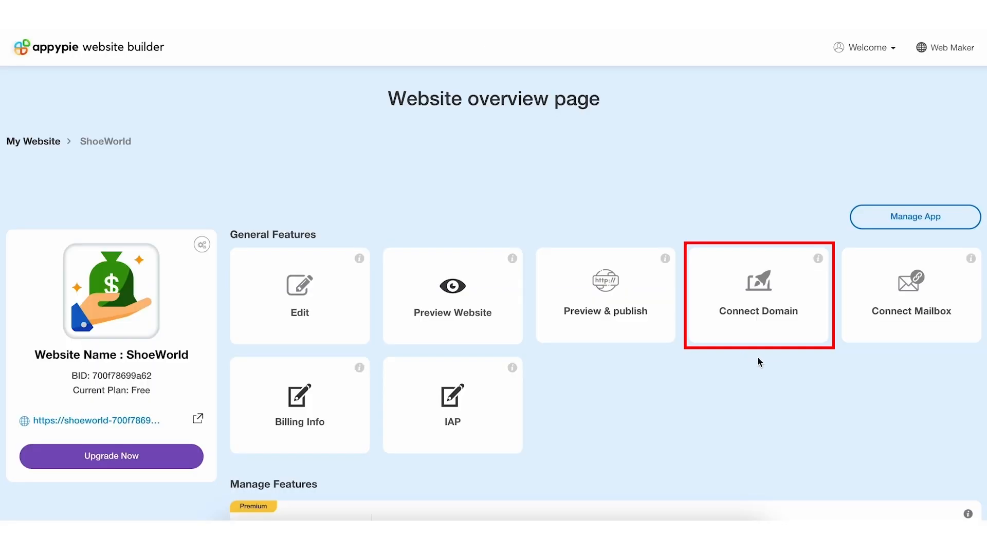
- Start Connect Domain to reach the domain products page listing existing domains
{"action": "left_click", "coordinate": [759, 295]}
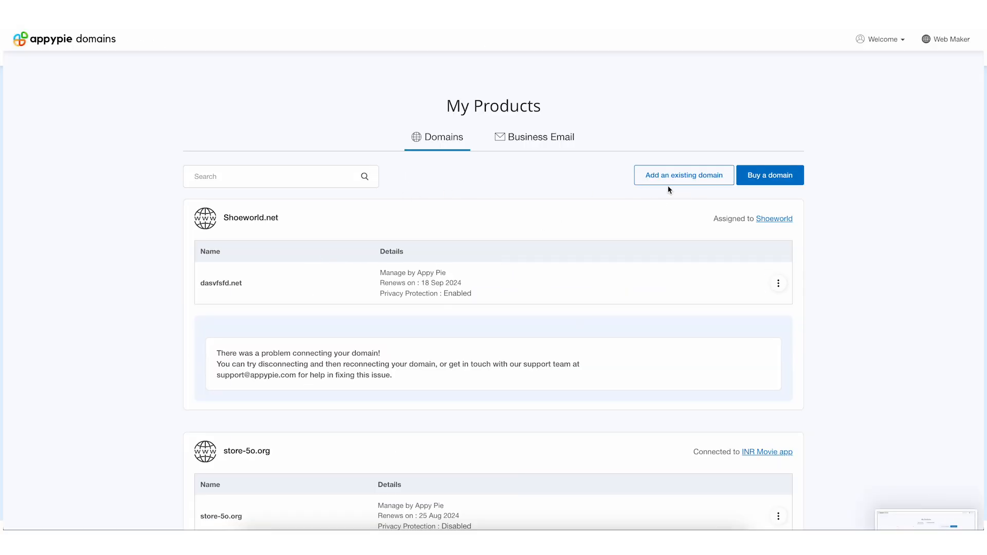